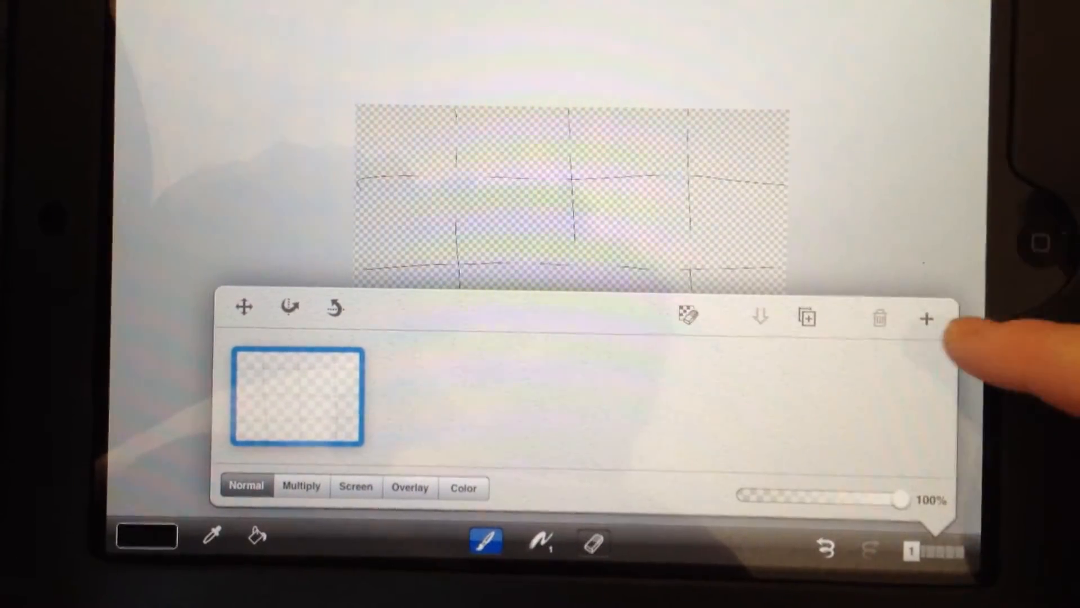
# Add a new empty layer above the hand-drawn grid layer.
pyautogui.click(926, 318)
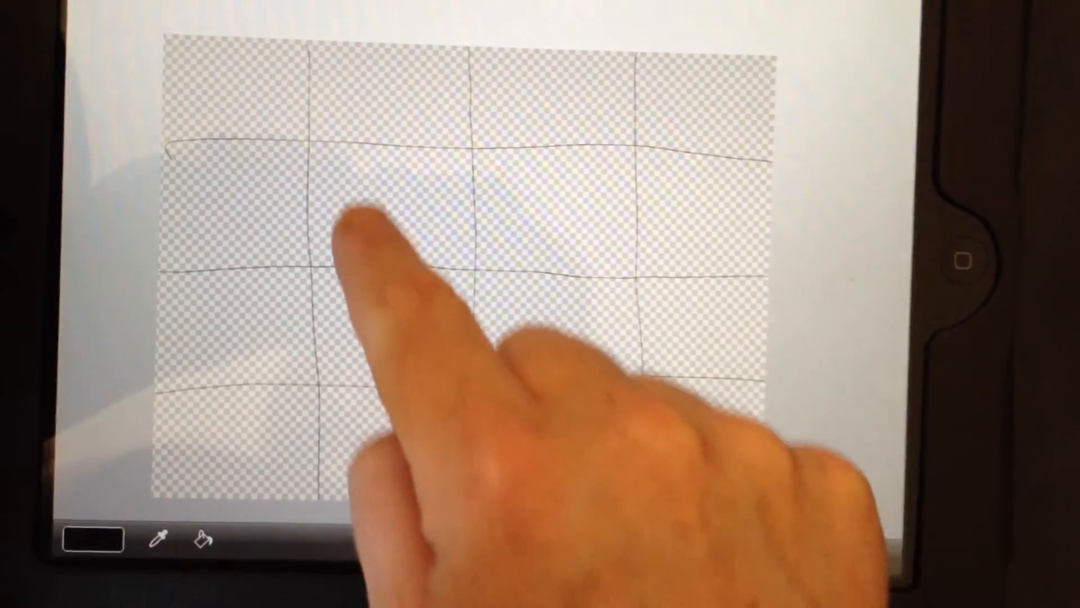
# Draw a wireframe cube in black with a 3 px round brush across the middle grid cells.
pyautogui.click(420, 533)
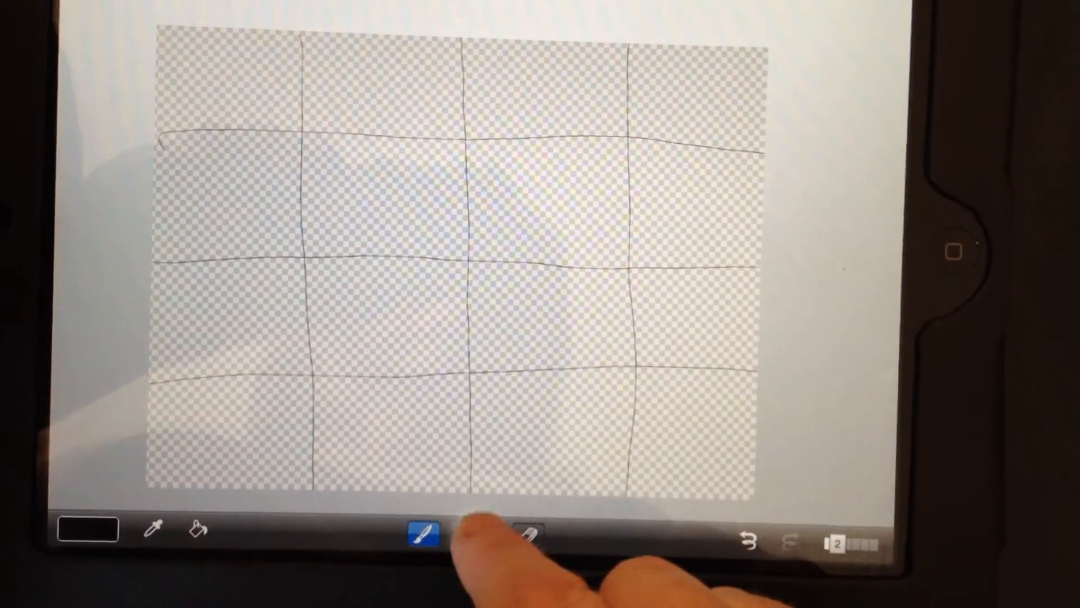
pyautogui.click(421, 532)
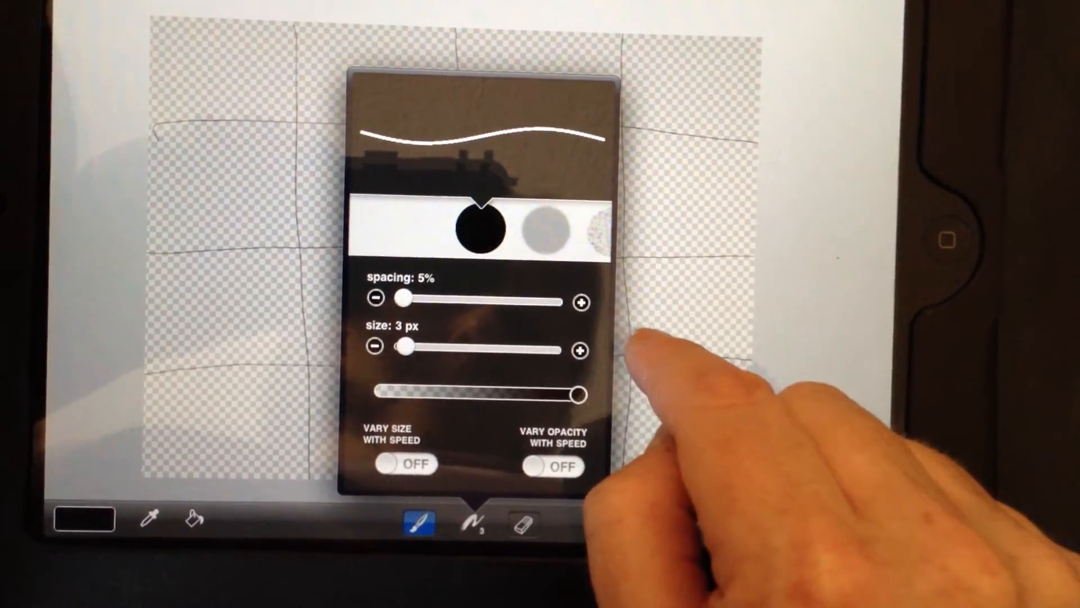
pyautogui.click(470, 515)
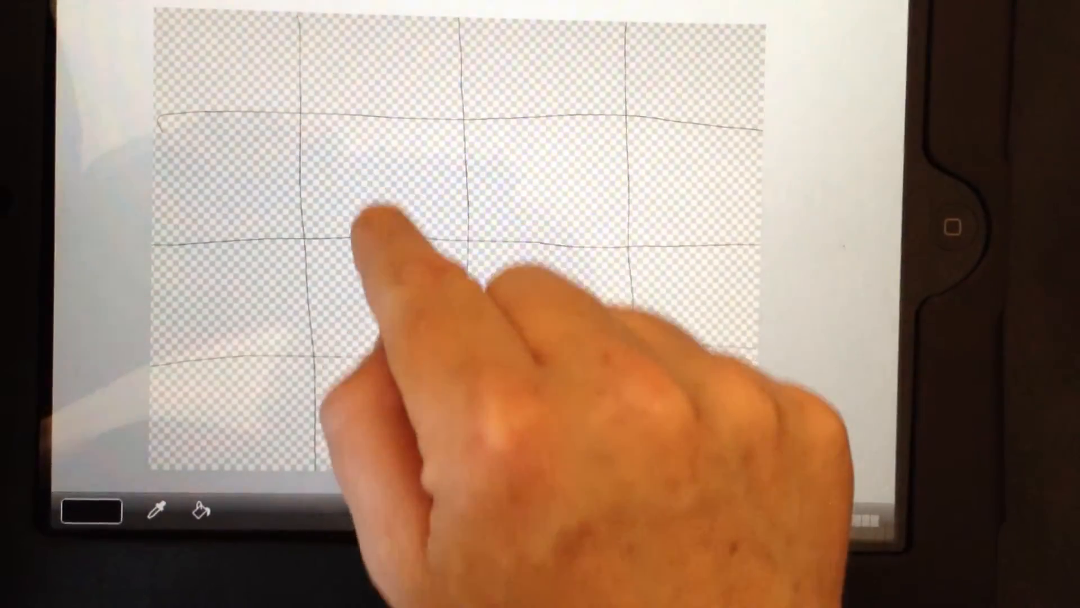
pyautogui.moveTo(385, 195); pyautogui.dragTo(407, 306)
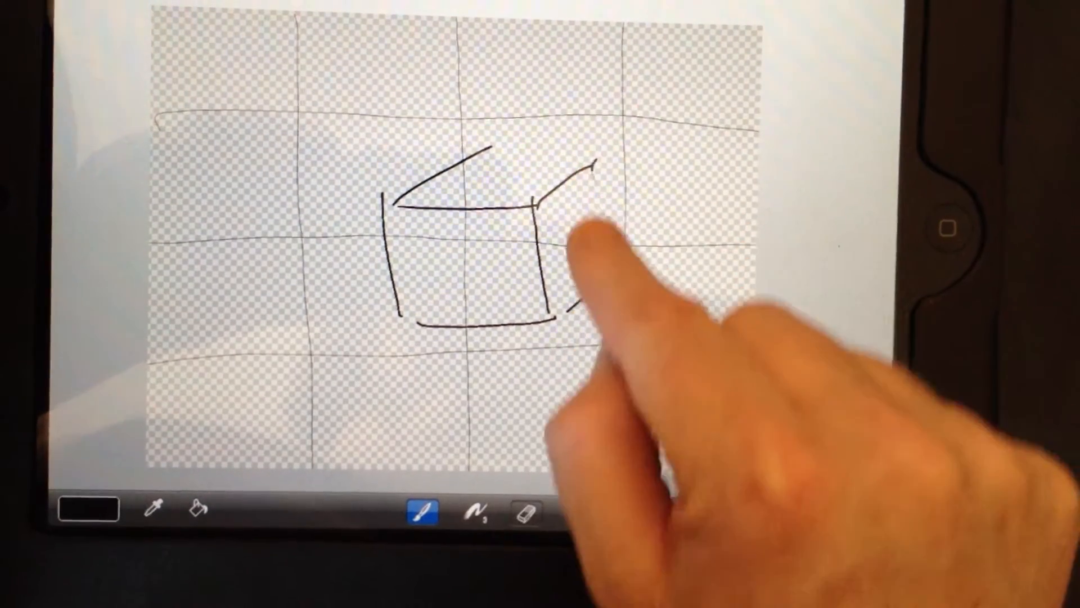
pyautogui.moveTo(588, 172); pyautogui.dragTo(613, 296)
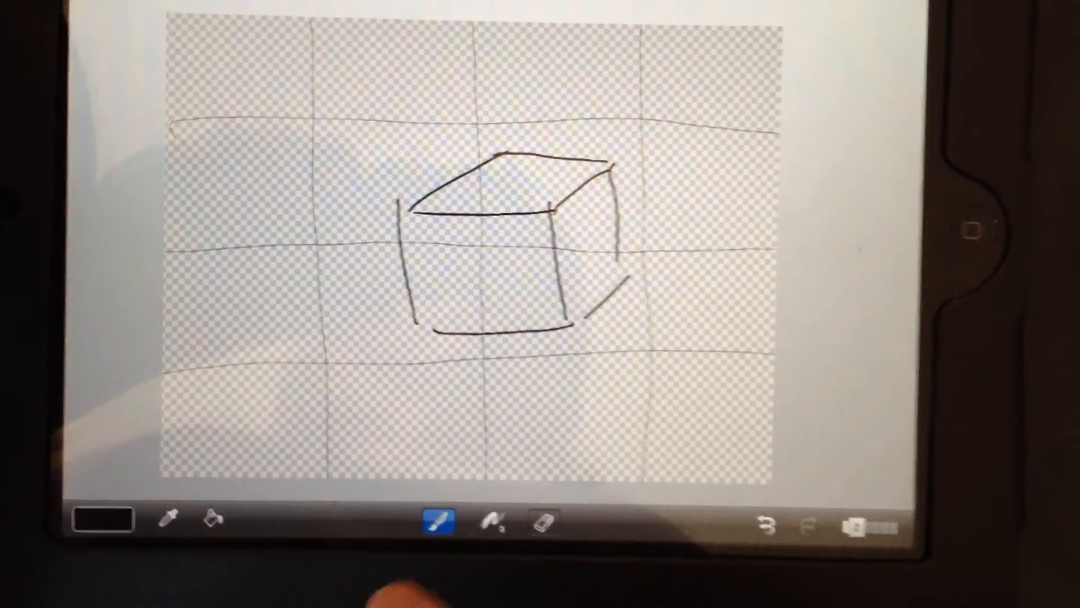
# Pick purple as the paint colour and enlarge the brush to 47 px.
pyautogui.click(101, 517)
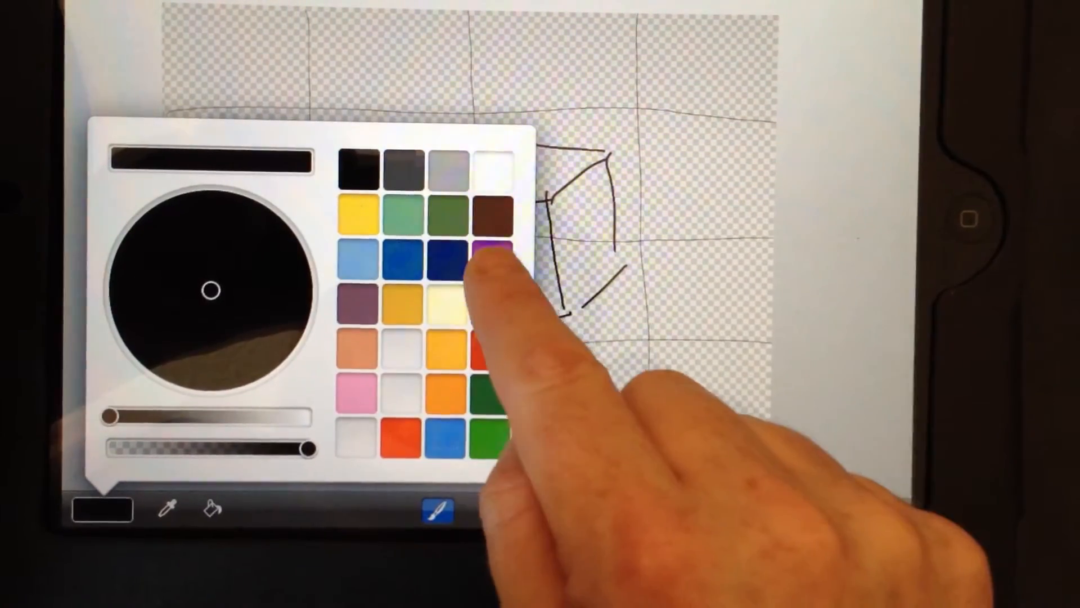
pyautogui.click(485, 250)
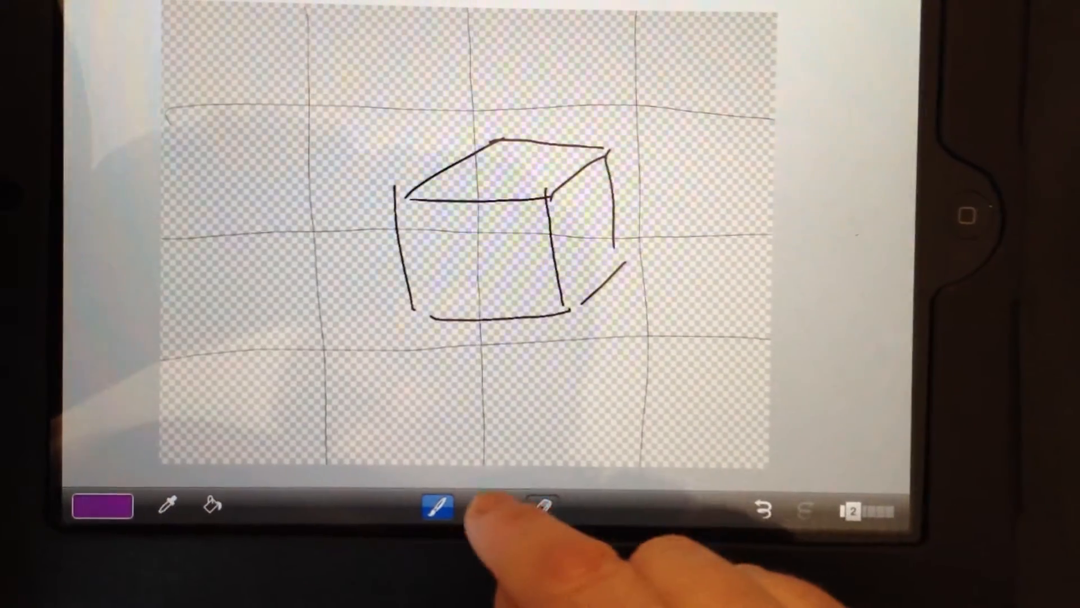
pyautogui.click(436, 506)
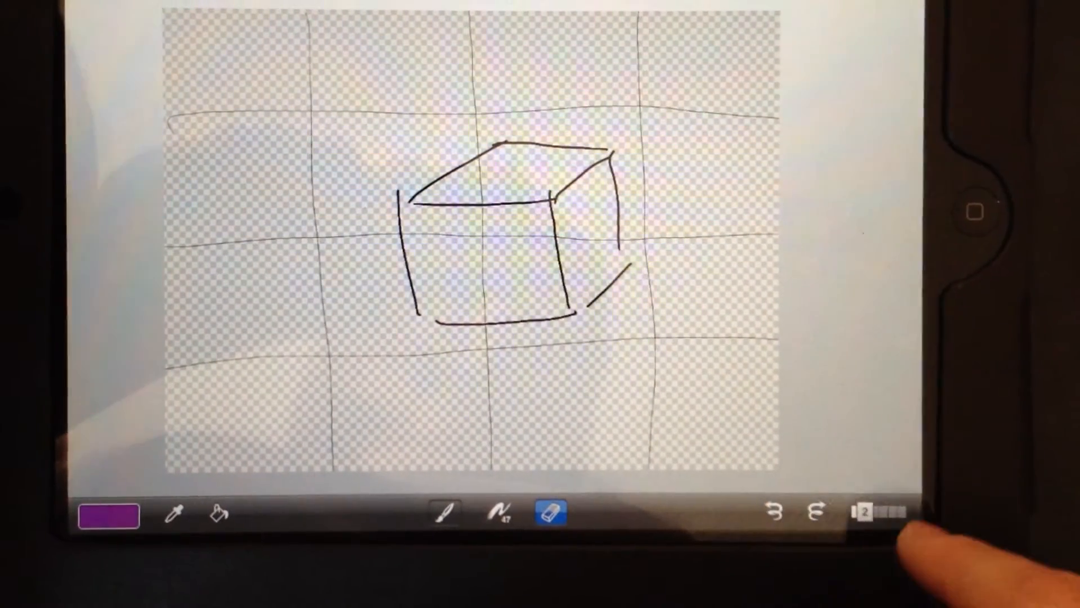
pyautogui.click(858, 511)
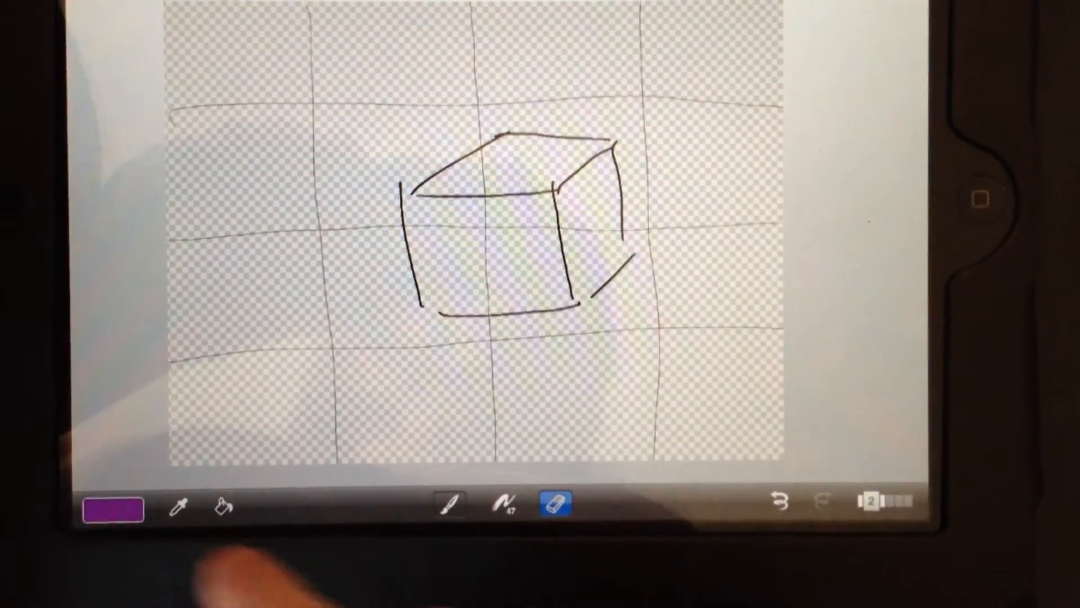
# Choose a broad square brush and paint the cube's front face solid purple.
pyautogui.click(500, 504)
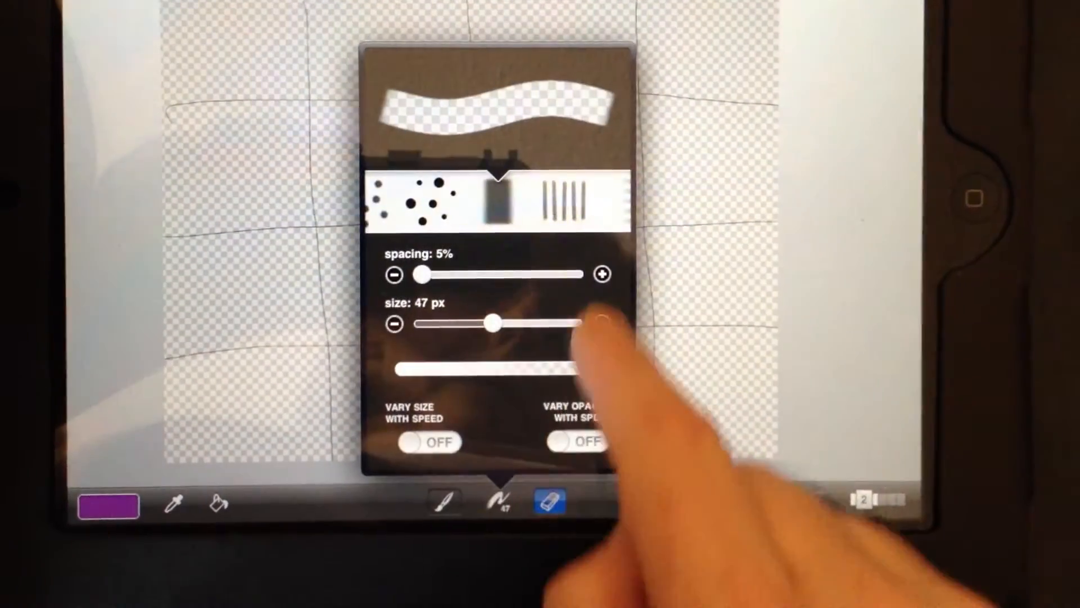
pyautogui.moveTo(491, 323); pyautogui.dragTo(548, 323)
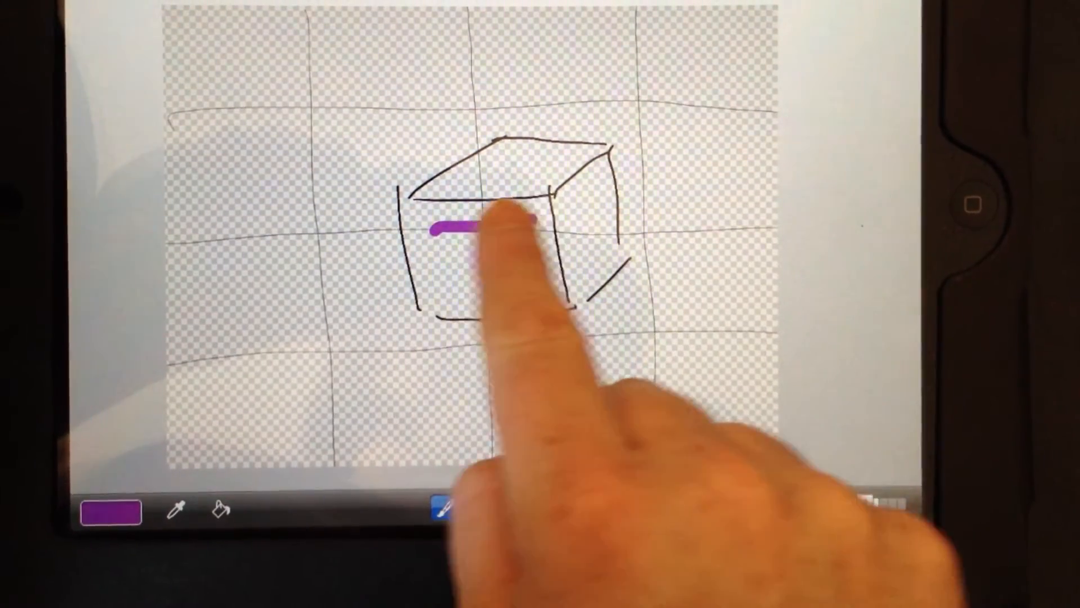
pyautogui.click(444, 511)
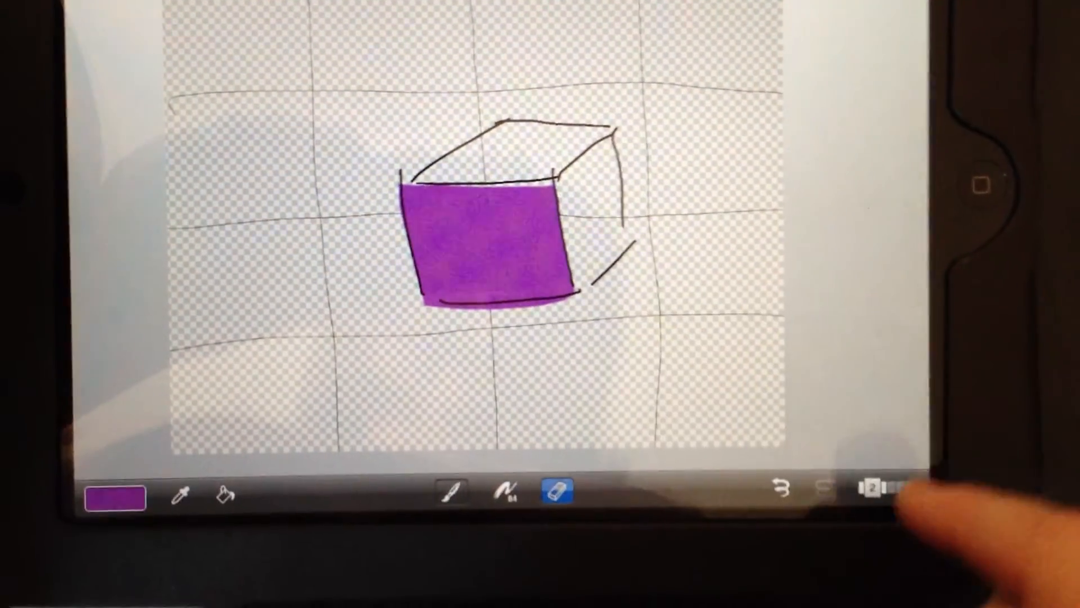
# Add a new layer and paint the cube's right side face solid blue on it.
pyautogui.click(879, 493)
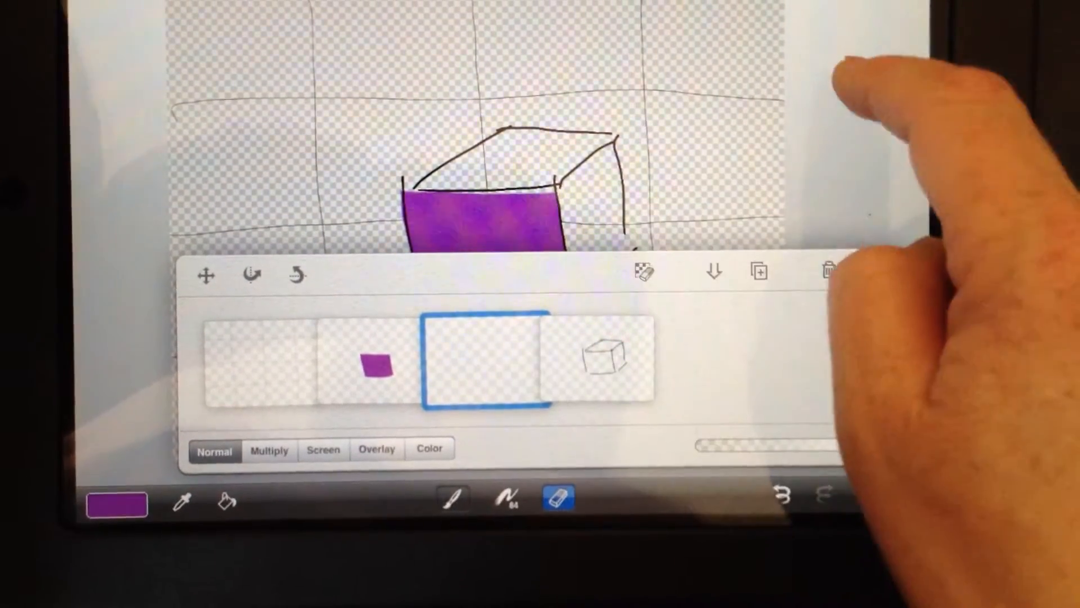
pyautogui.click(115, 504)
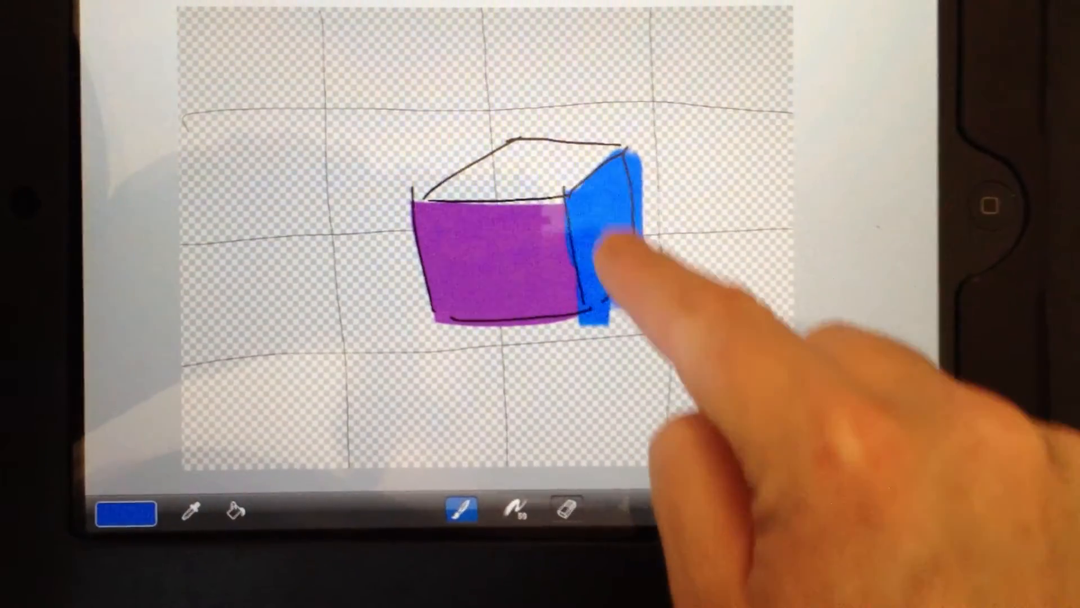
pyautogui.click(566, 503)
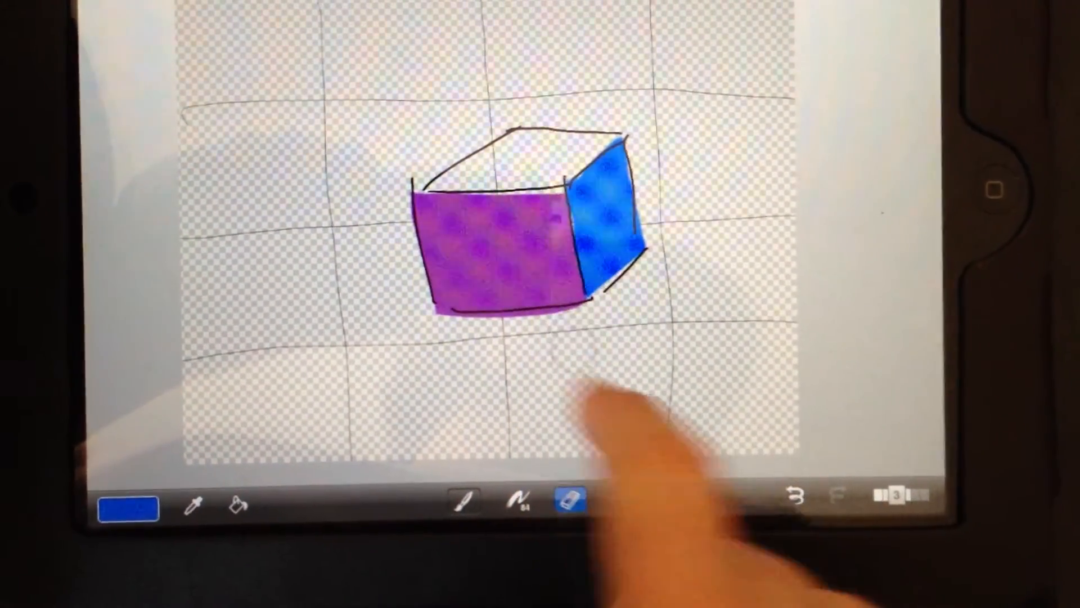
pyautogui.click(892, 511)
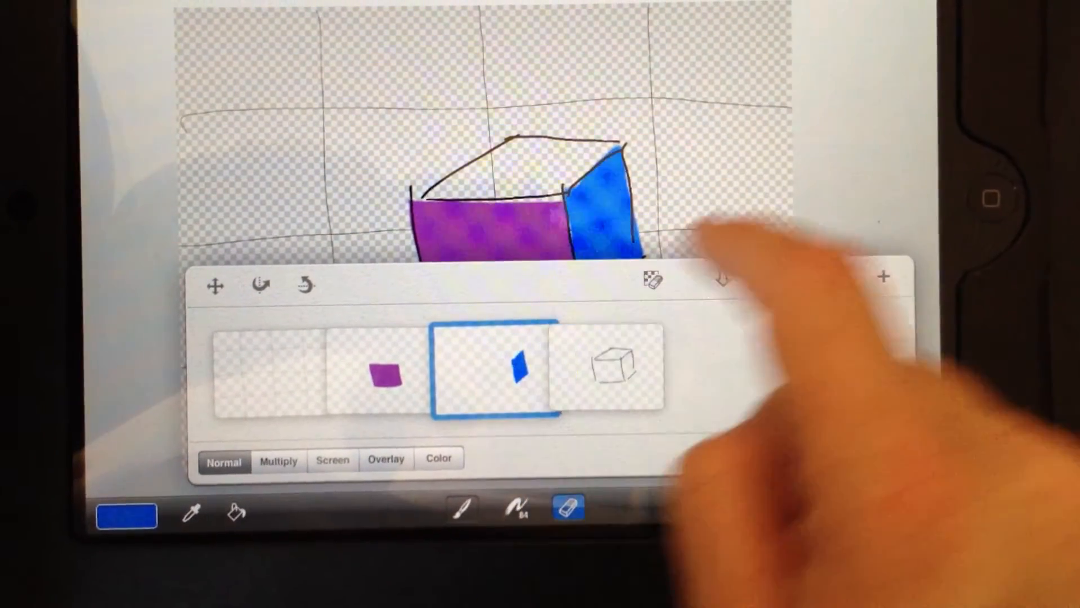
# Switch to red with a large round brush and start the ball at lower left.
pyautogui.click(493, 365)
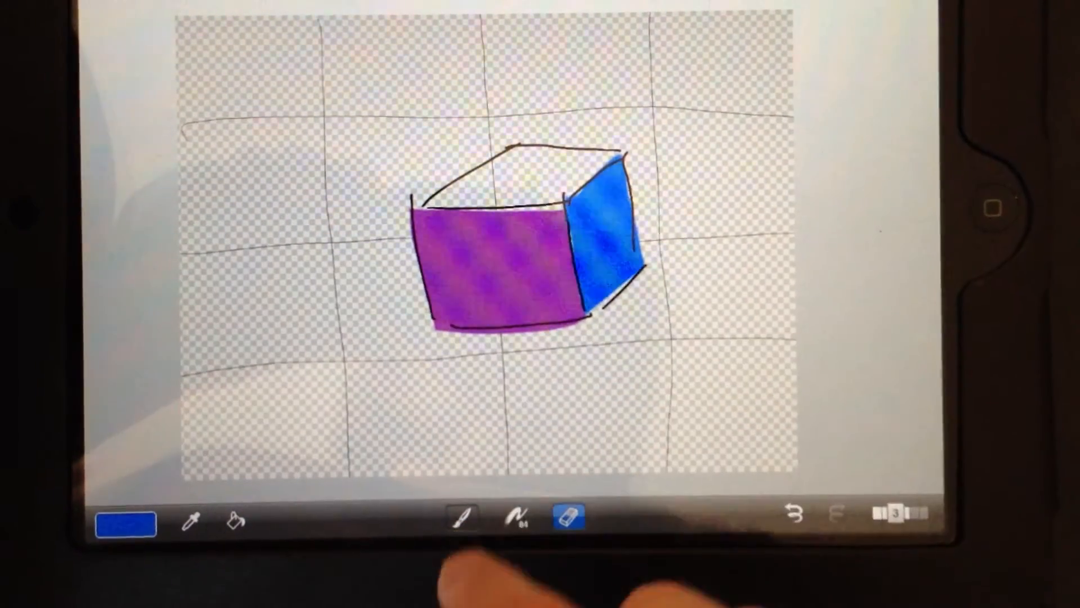
pyautogui.click(125, 524)
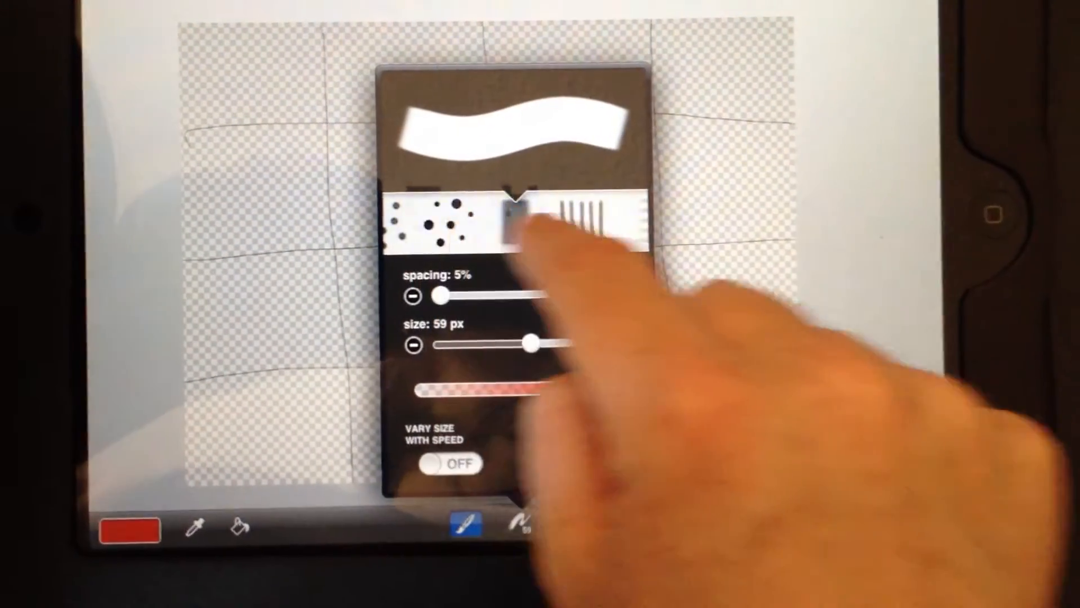
pyautogui.moveTo(527, 344); pyautogui.dragTo(445, 339)
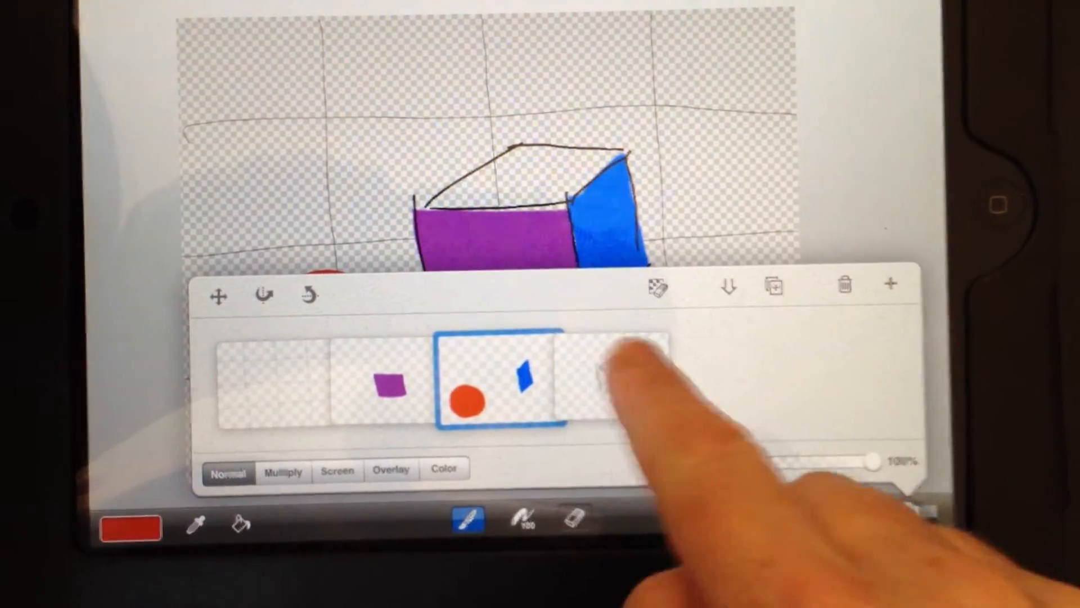
# Add a layer, pick orange with a smaller brush and shade the ball's lower part.
pyautogui.click(893, 283)
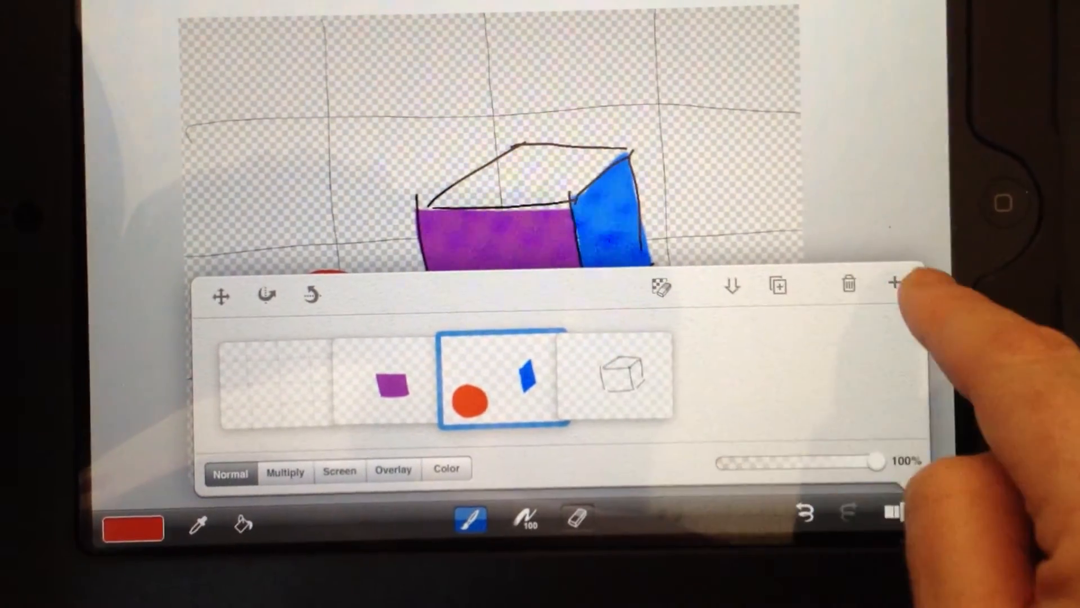
pyautogui.click(897, 283)
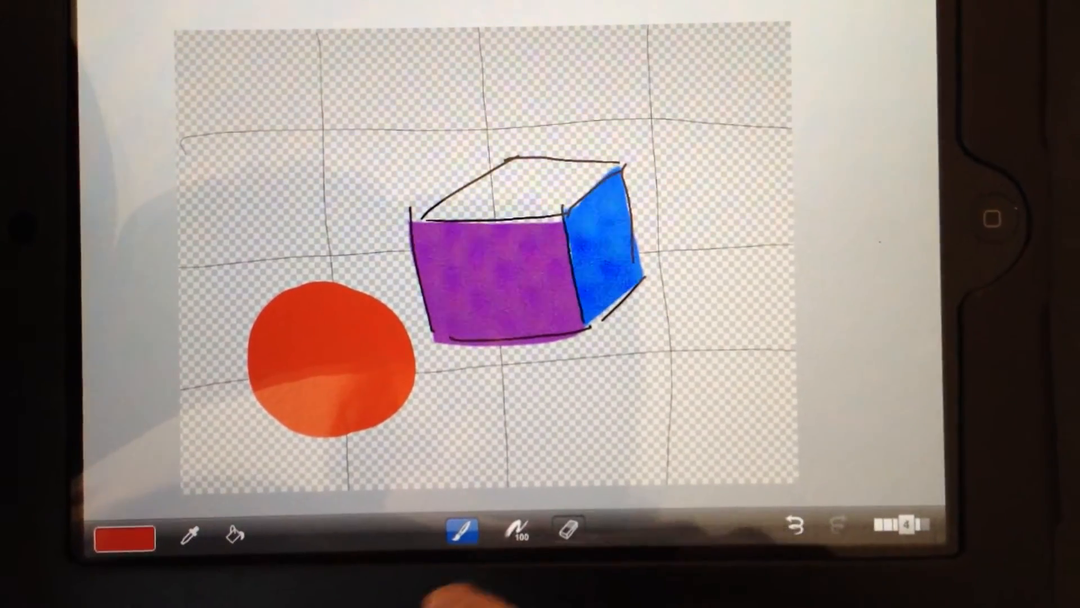
pyautogui.click(124, 538)
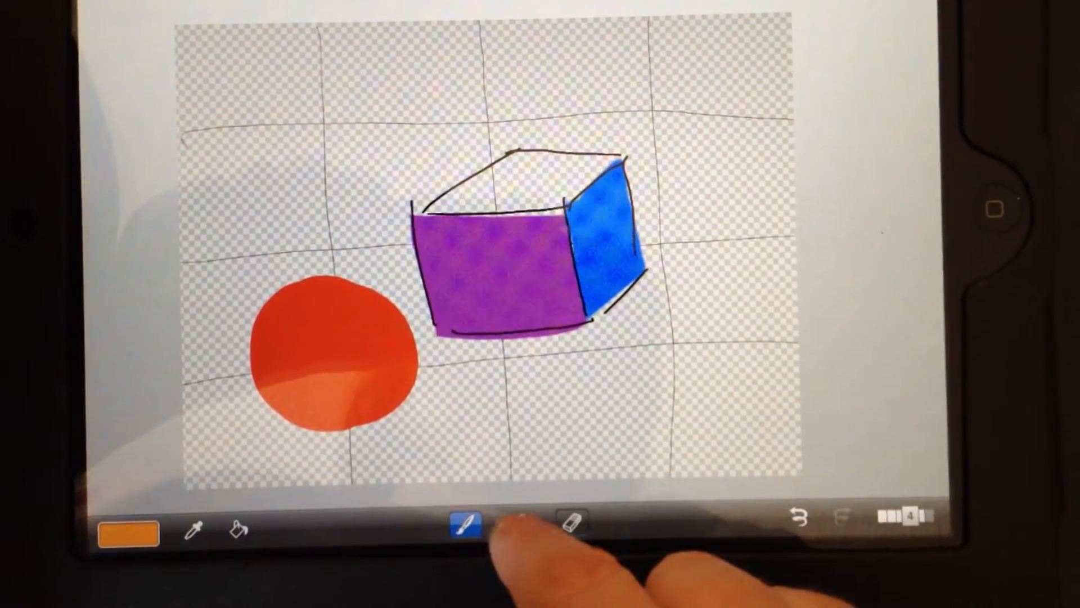
pyautogui.click(473, 532)
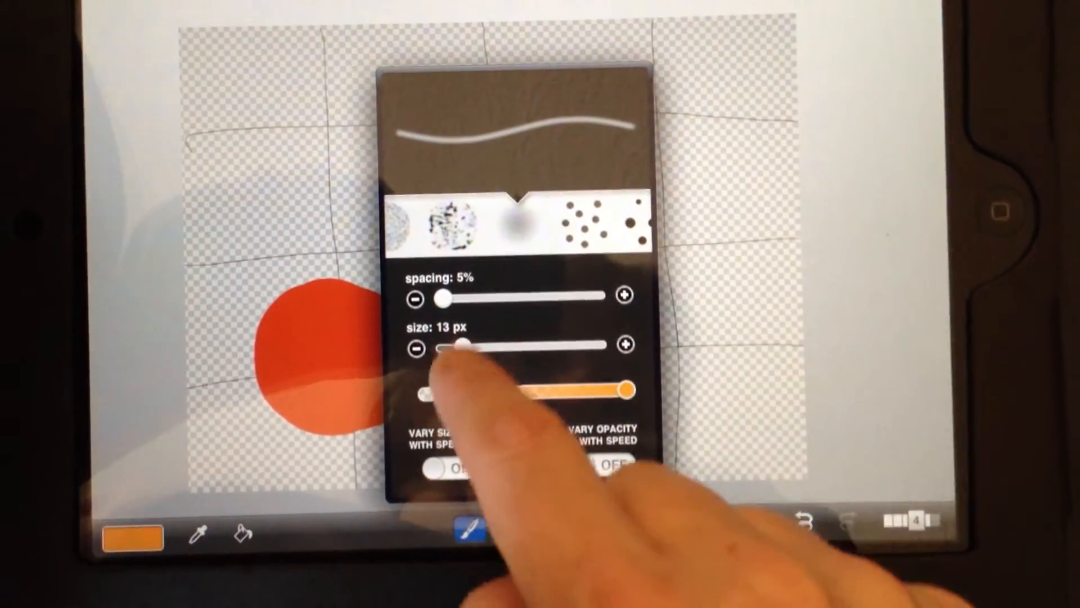
pyautogui.moveTo(458, 344); pyautogui.dragTo(523, 343)
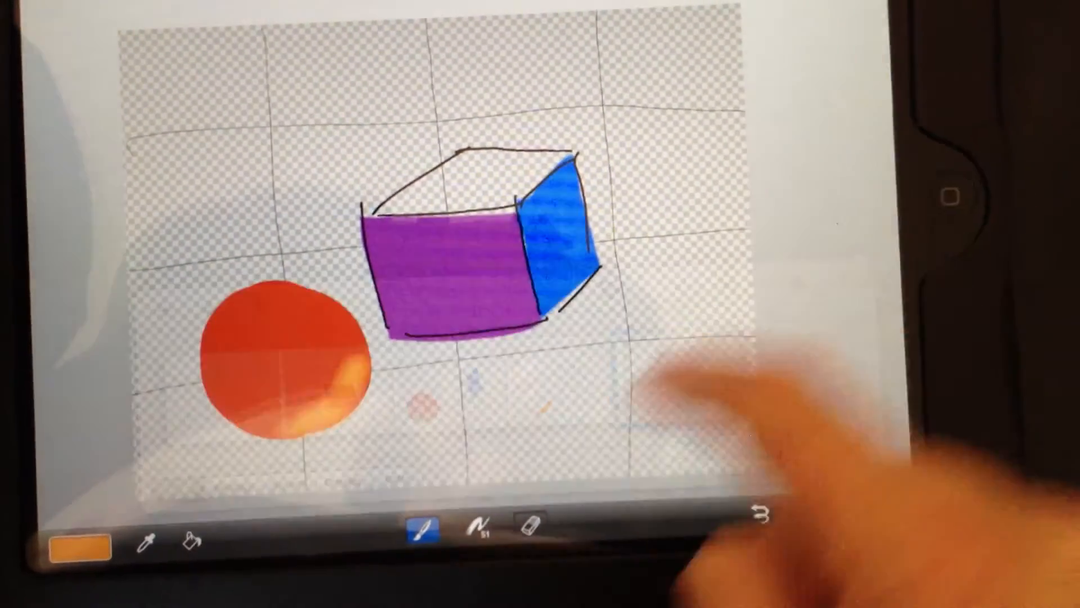
# Shrink the brush to a 3 px line and switch to black for the ball's outline.
pyautogui.click(427, 528)
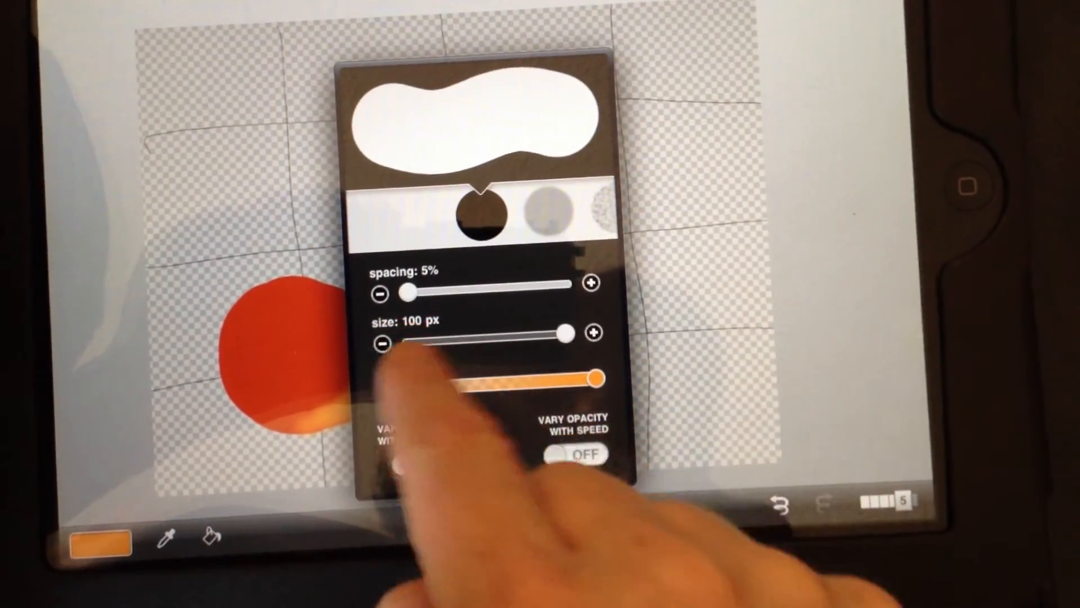
pyautogui.moveTo(565, 333); pyautogui.dragTo(413, 349)
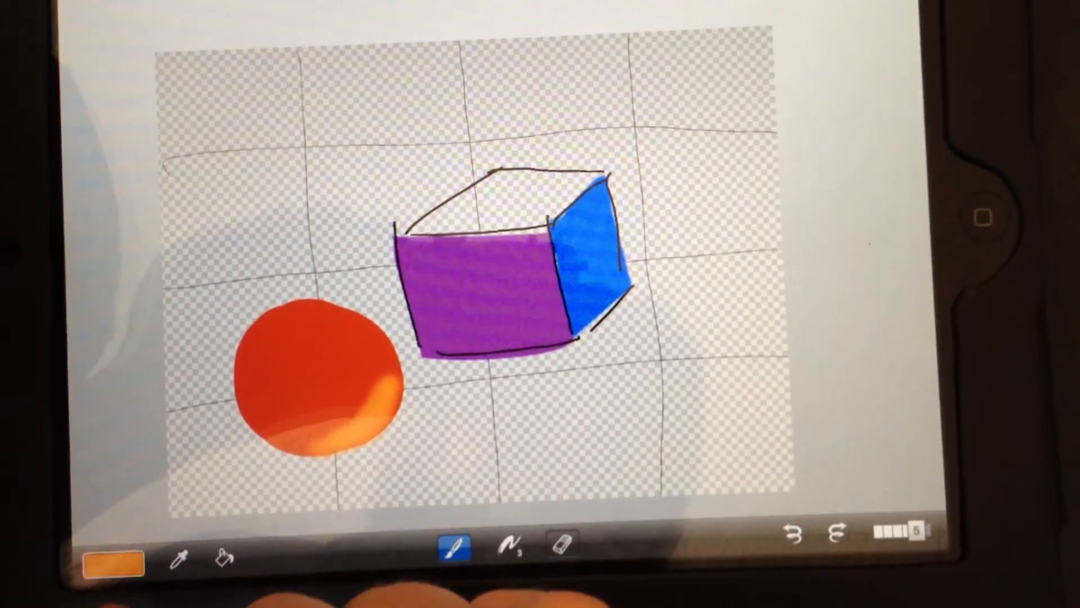
pyautogui.click(113, 564)
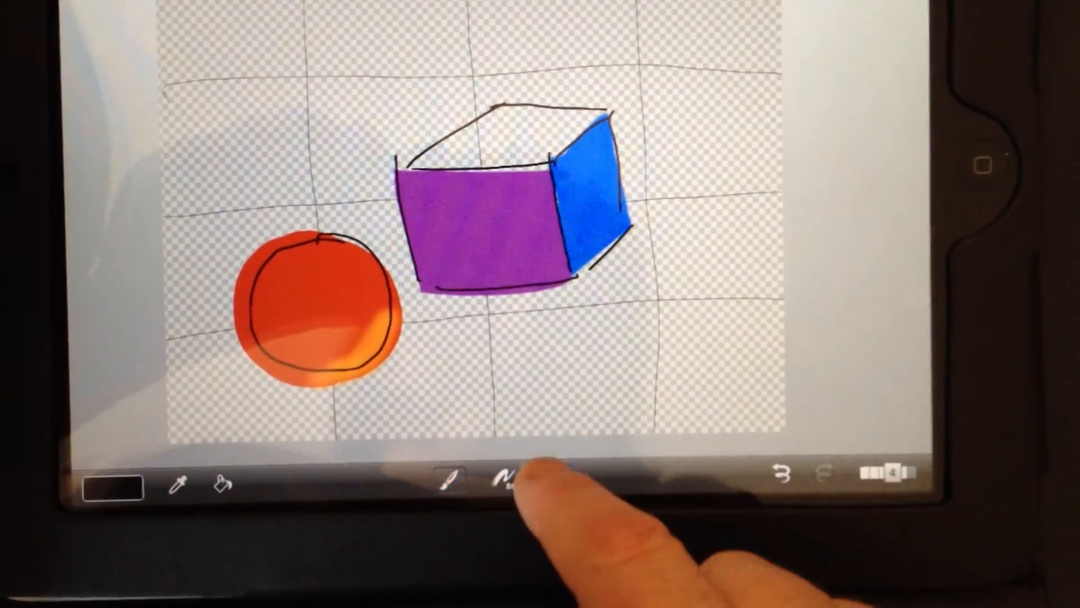
# Pick the round brush at 100 px and widen dab spacing to 47%.
pyautogui.click(567, 479)
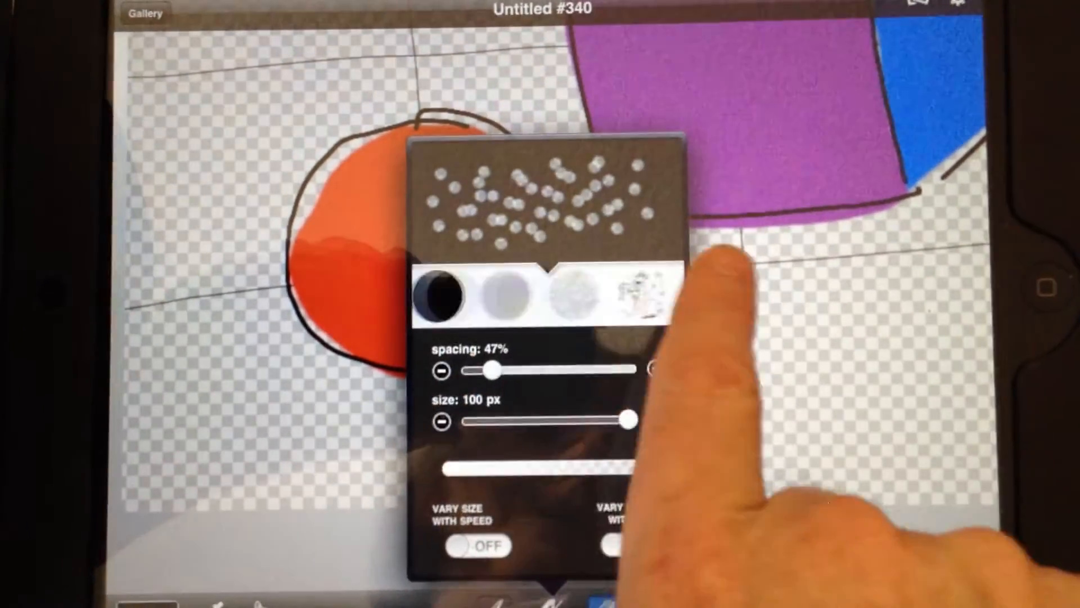
pyautogui.moveTo(489, 371); pyautogui.dragTo(468, 378)
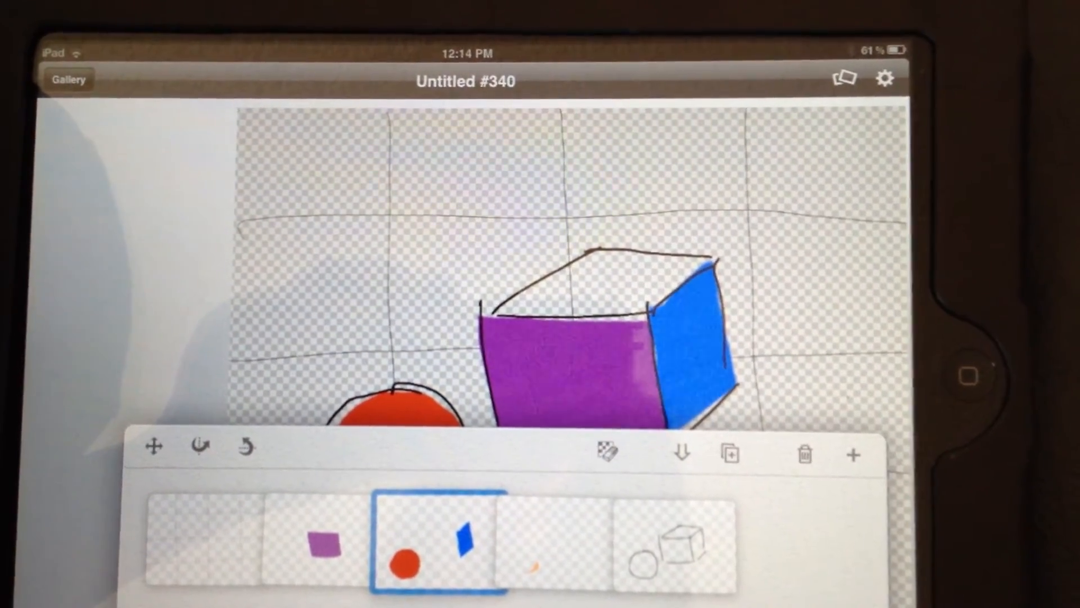
# Select the bottom grid layer as the active layer.
pyautogui.click(207, 541)
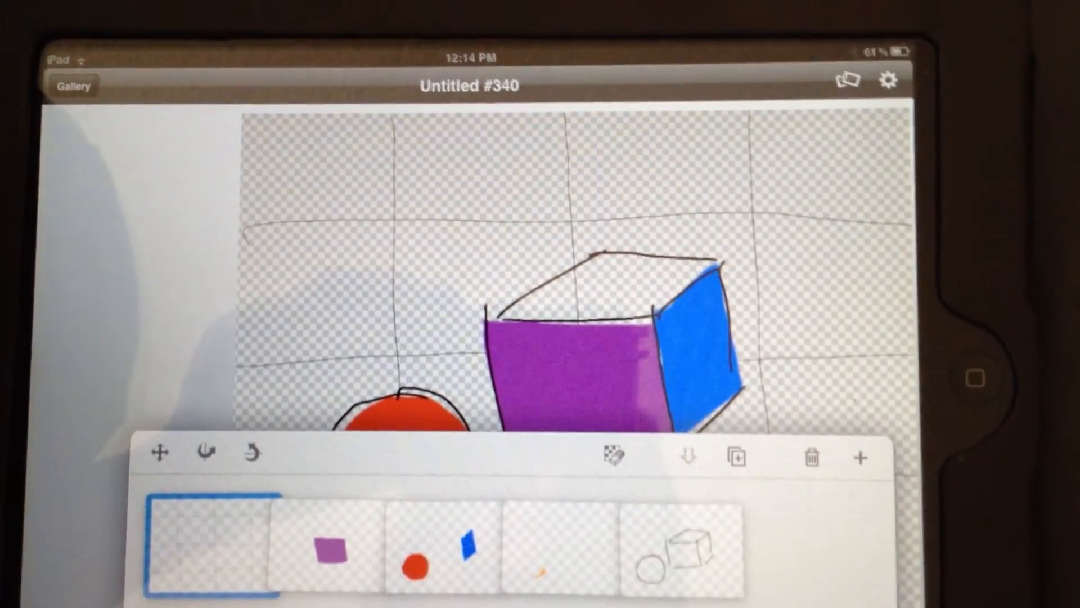